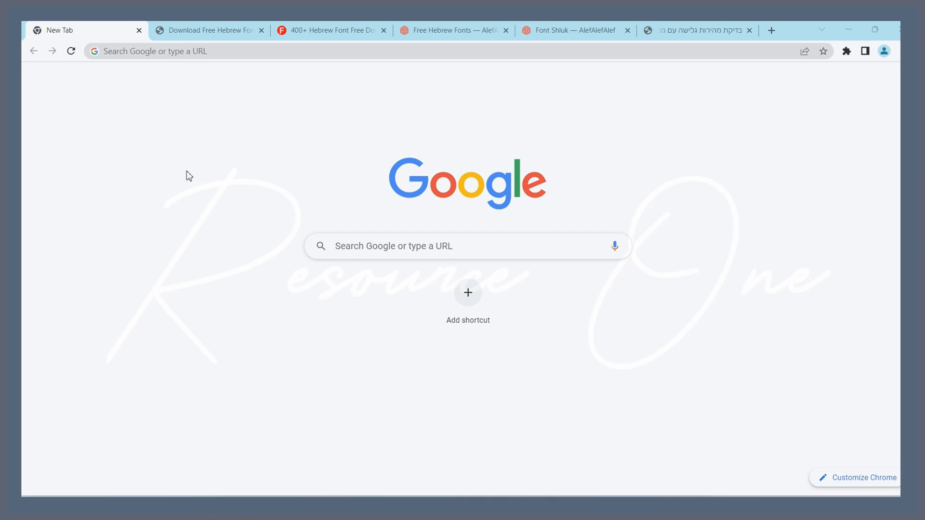
# - On HebrewFonts.net, open View All Fonts to show the 56-page font list
pyautogui.click(210, 30)
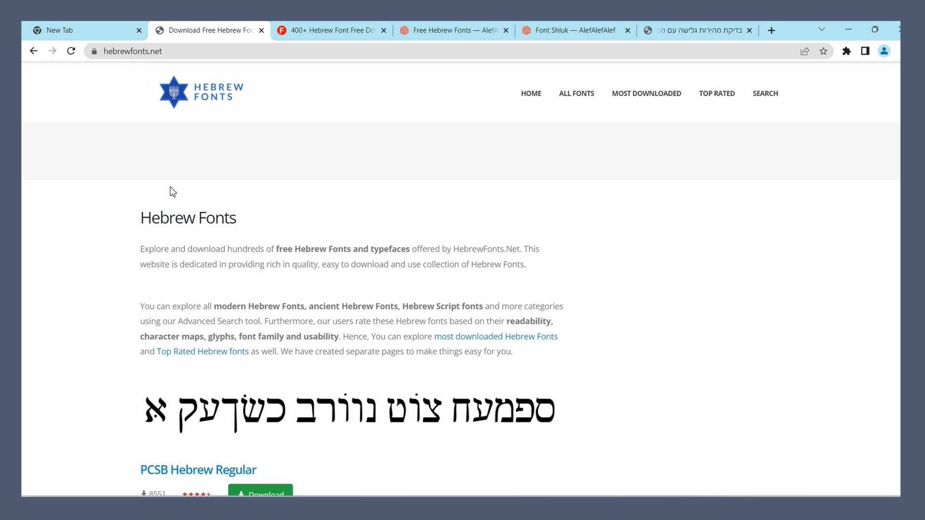
pyautogui.scroll(-3)
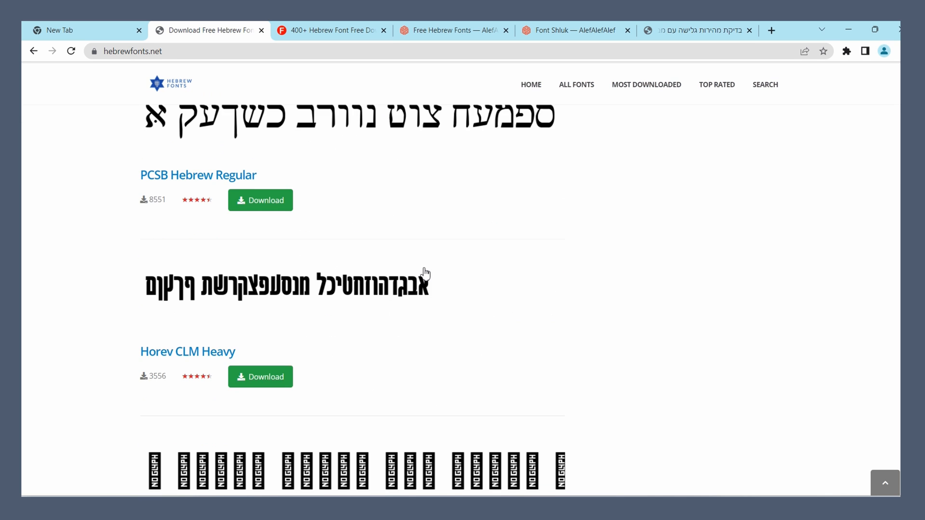
pyautogui.scroll(-3)
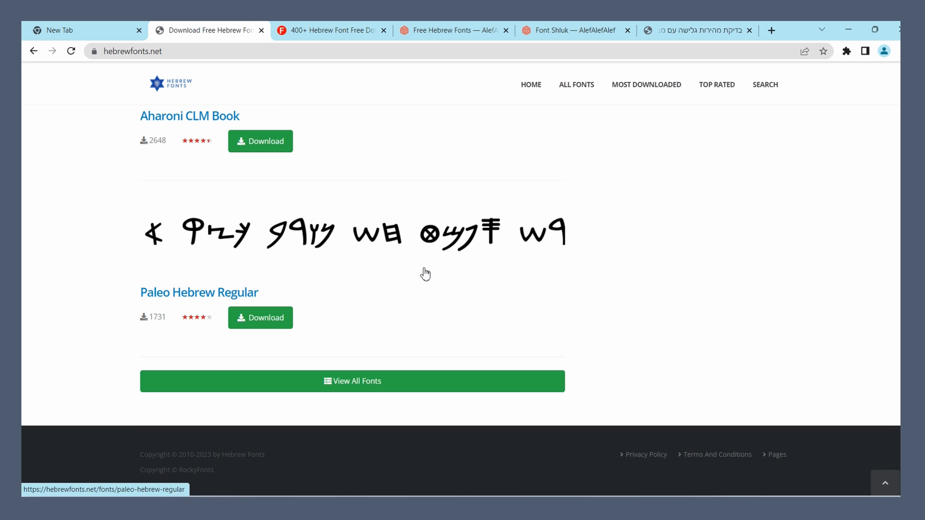
pyautogui.click(352, 381)
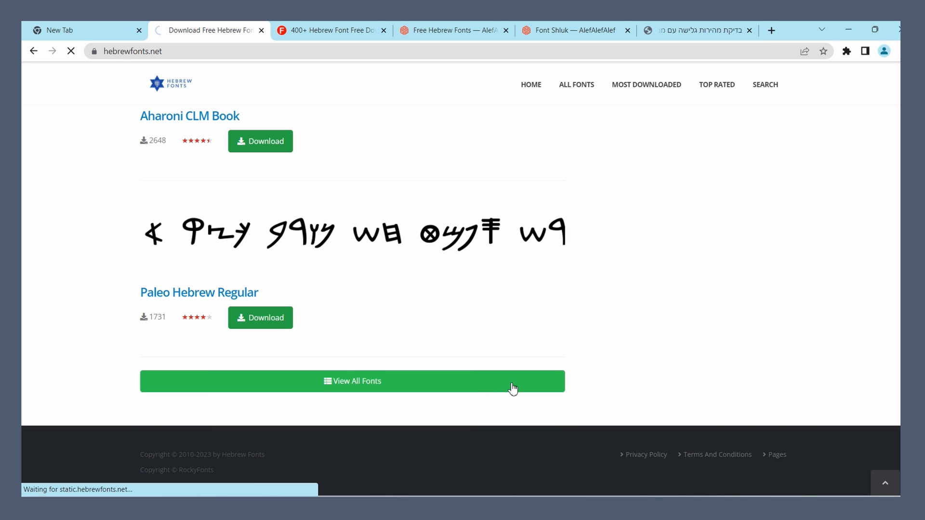
pyautogui.click(352, 381)
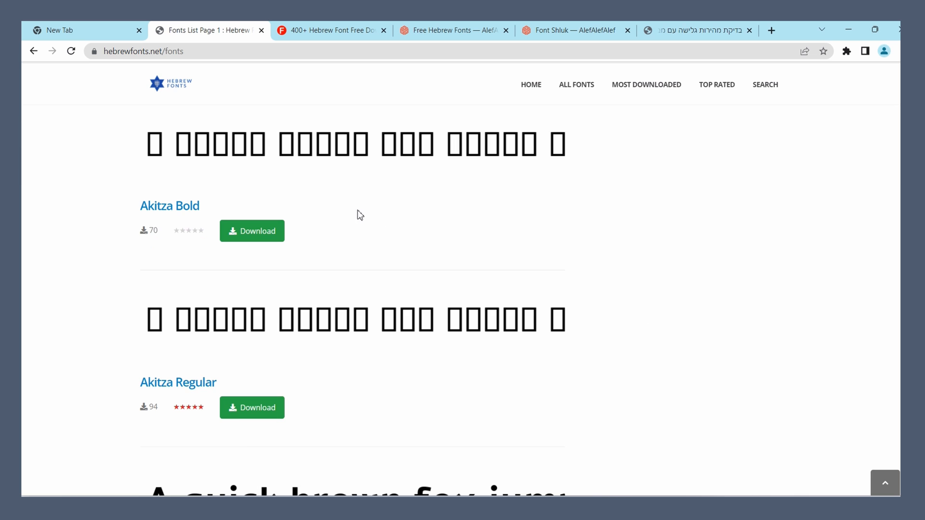
pyautogui.scroll(-3)
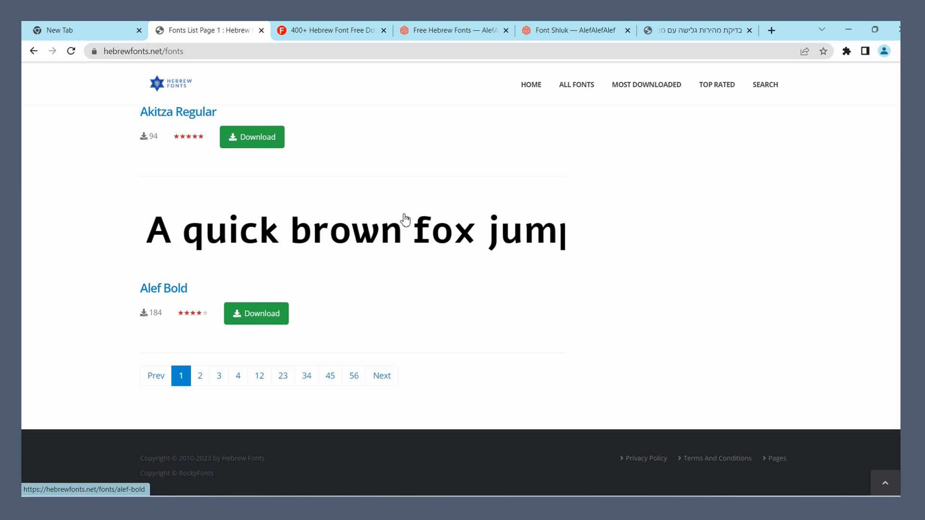
pyautogui.moveTo(754, 276)
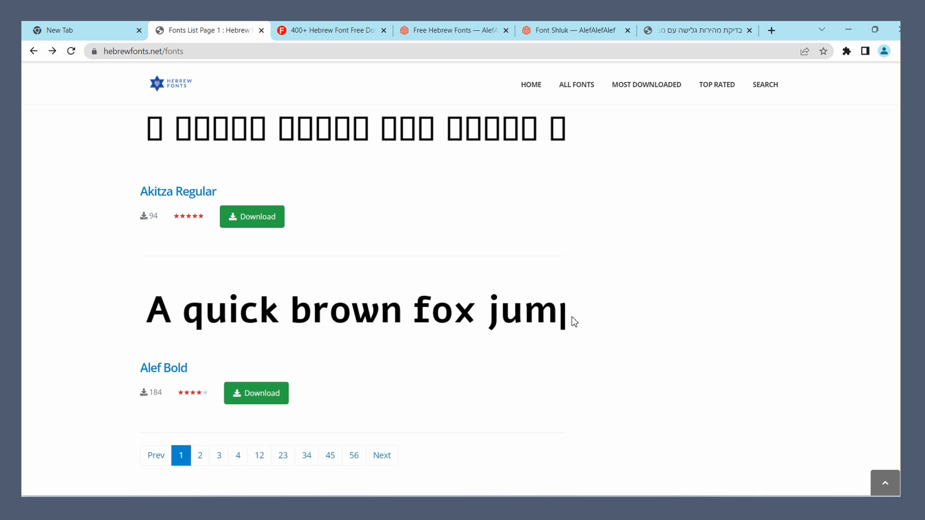
pyautogui.moveTo(411, 185)
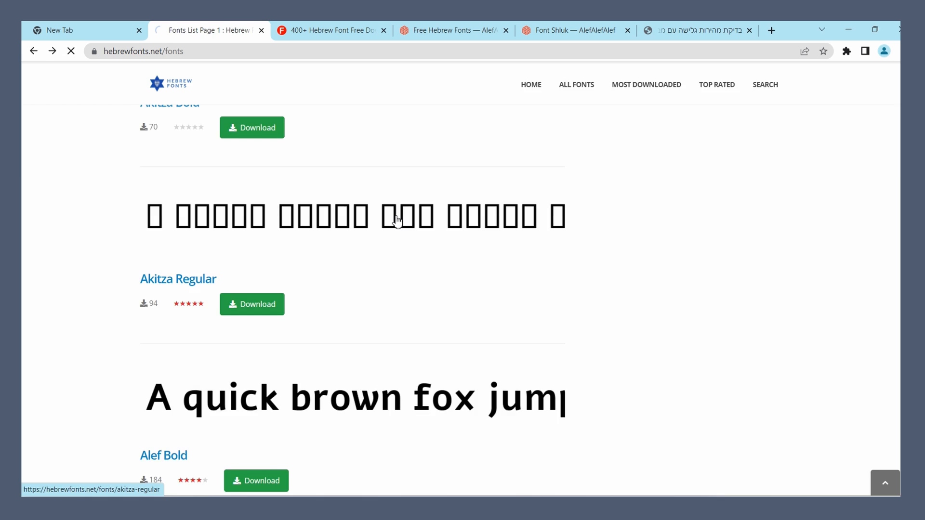
# - Open the Akitza Regular font page and download the font as a zip
pyautogui.click(177, 278)
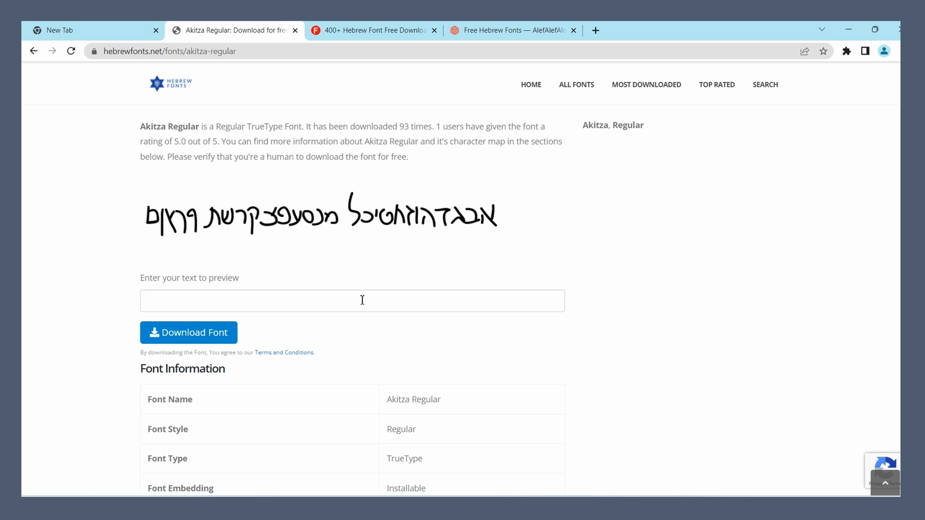
pyautogui.click(187, 332)
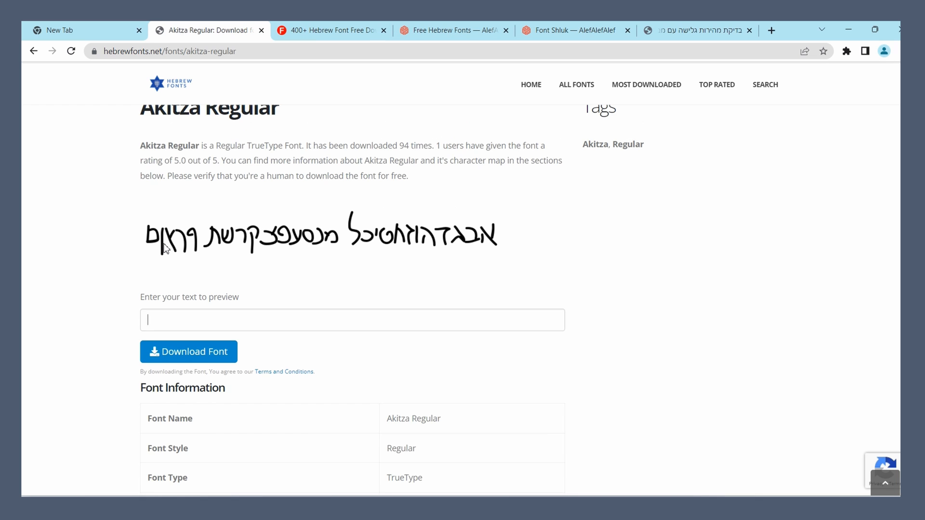
pyautogui.click(188, 351)
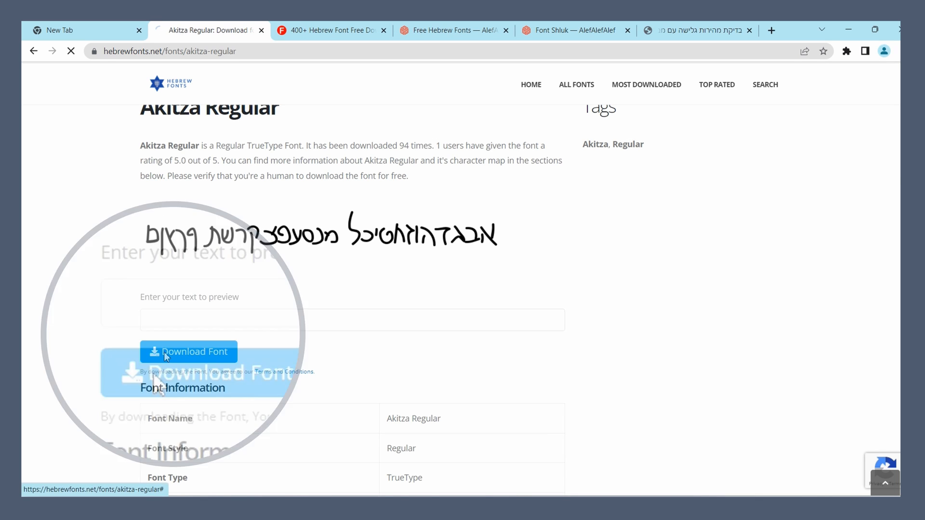
pyautogui.click(189, 352)
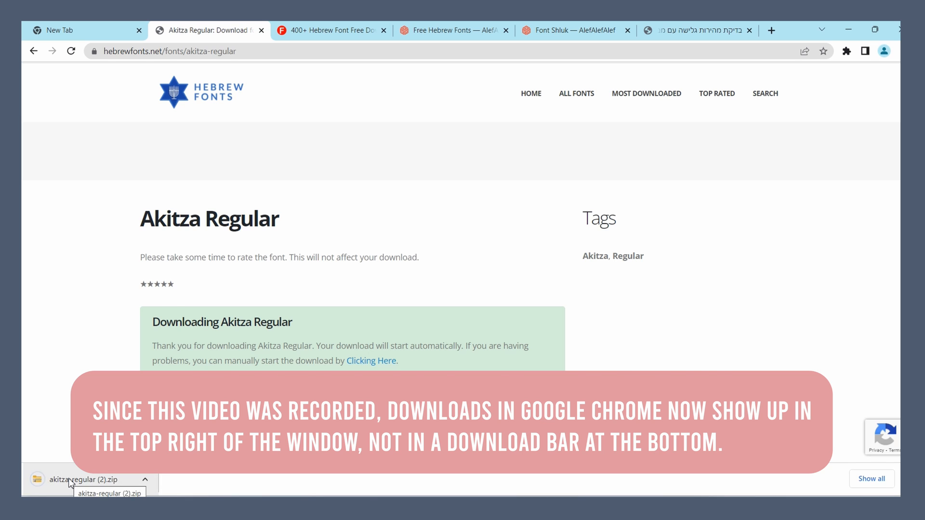
# - On hebrewfont.net, open Dybbuk Bold under Outline and enter captcha 54 to download it
pyautogui.click(330, 30)
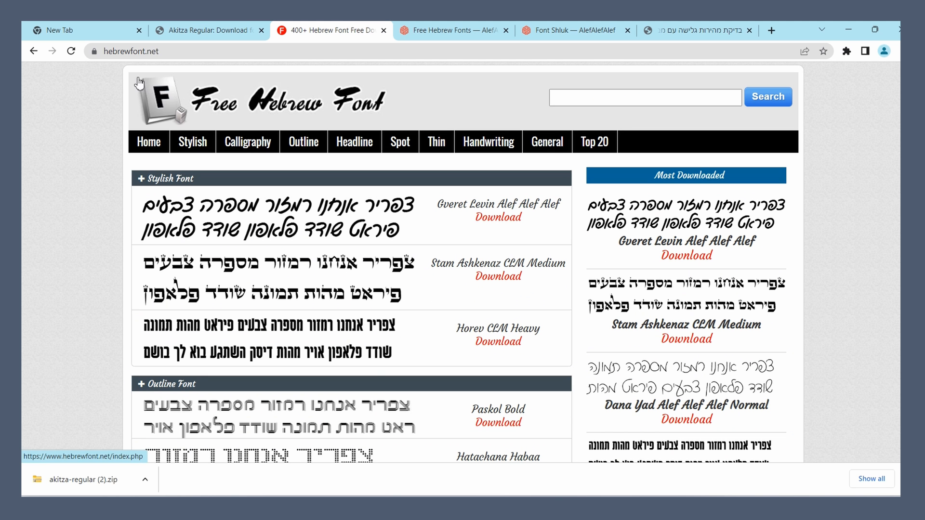
pyautogui.moveTo(129, 71)
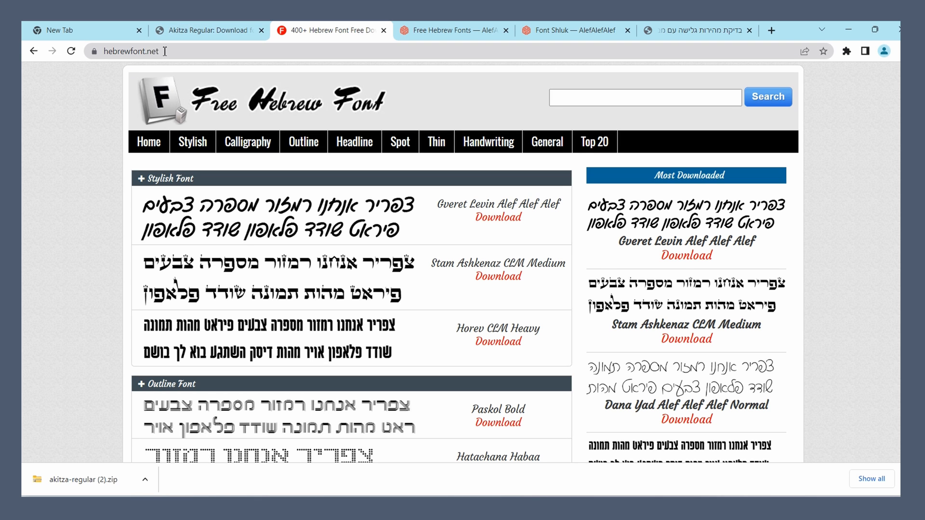
pyautogui.scroll(-3)
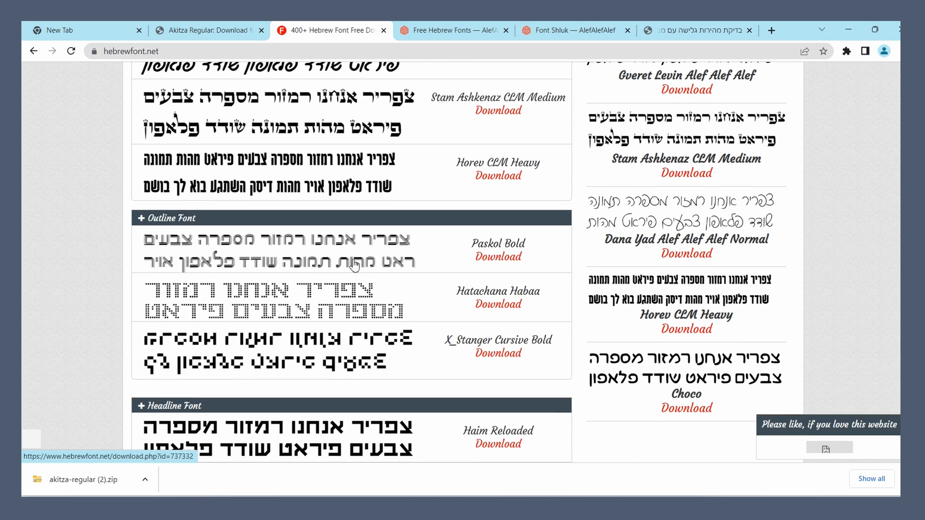
pyautogui.moveTo(353, 263)
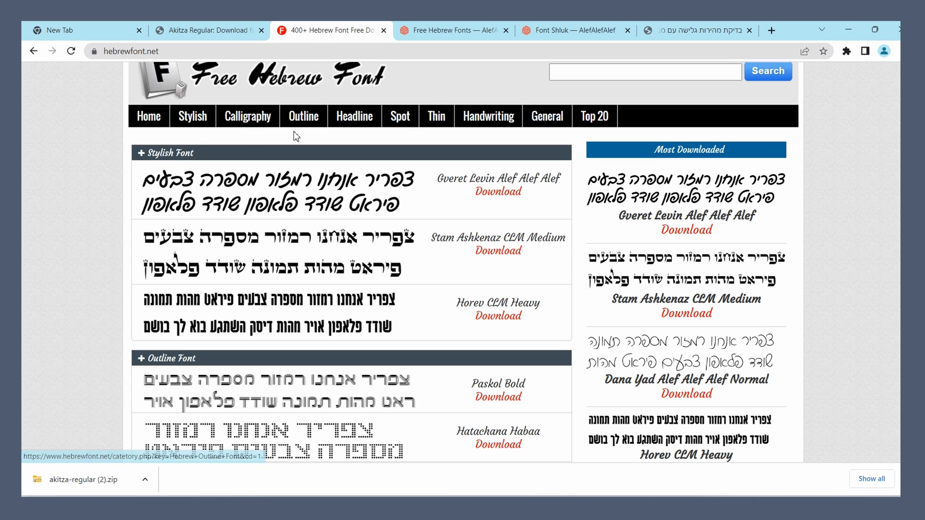
pyautogui.rightClick(303, 115)
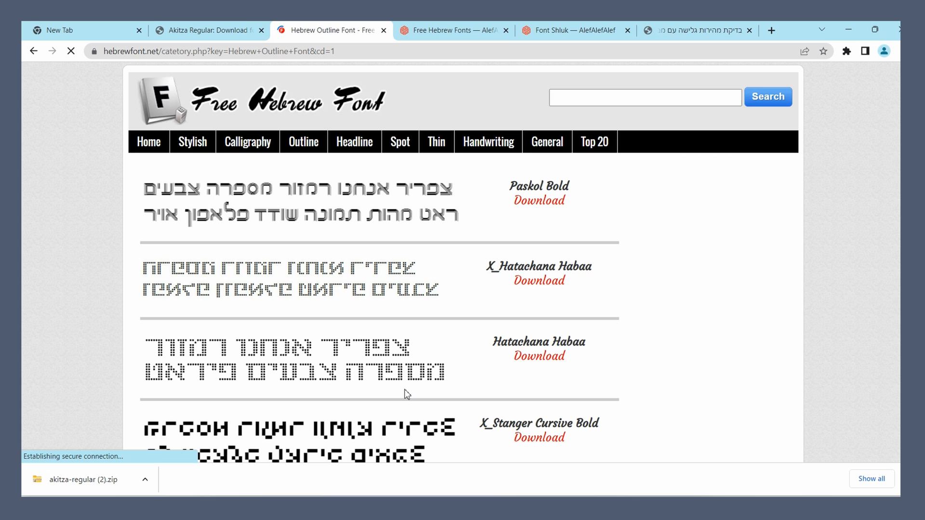
pyautogui.scroll(-3)
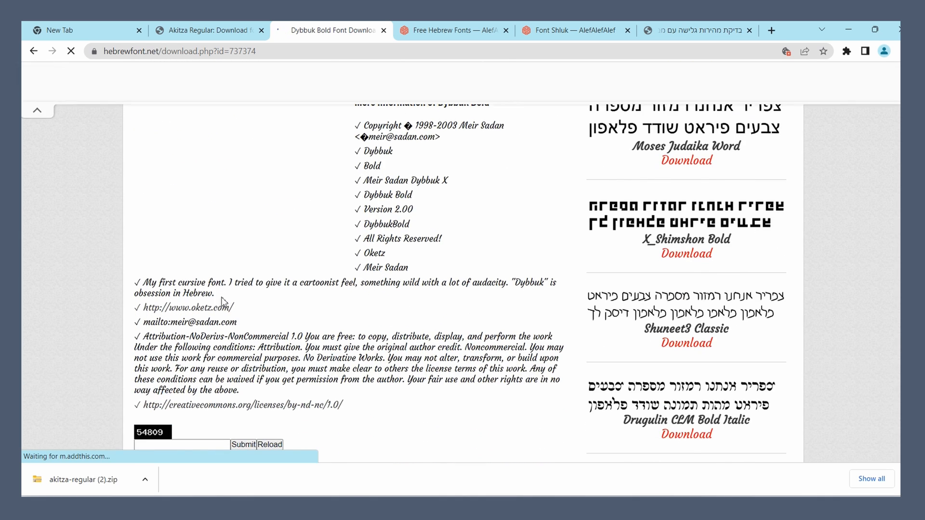
pyautogui.write('54')
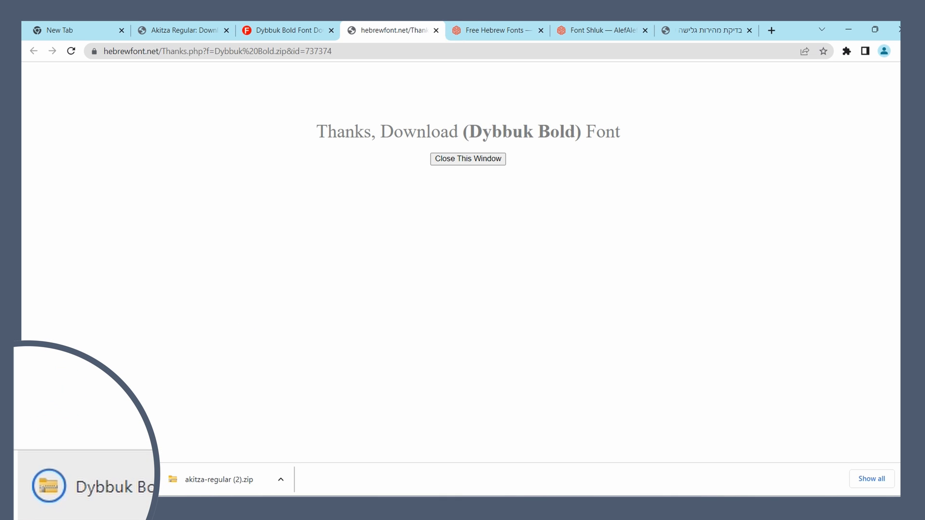
# - Switch to the AlefAlefAlef free fonts tab
pyautogui.click(497, 30)
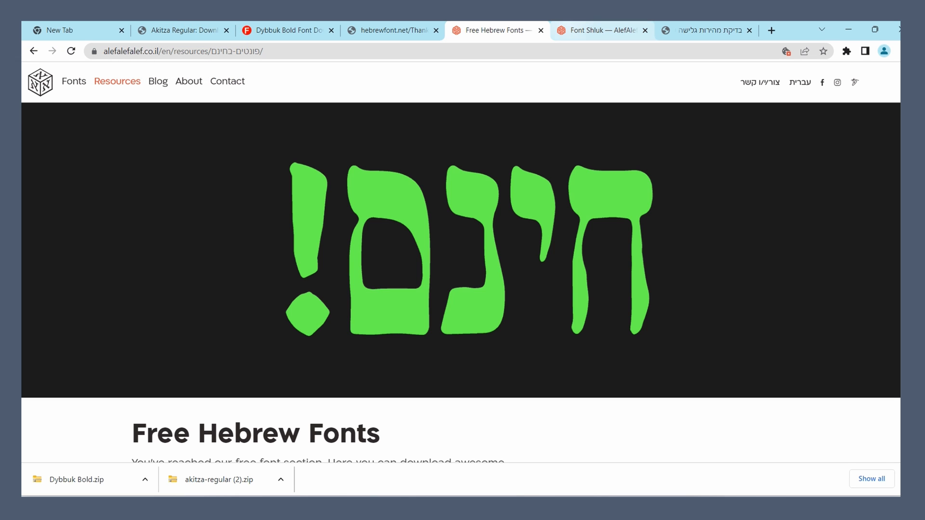
# - Scroll to Dana Yad on AlefAlefAlef's free fonts page and download it
pyautogui.scroll(-3)
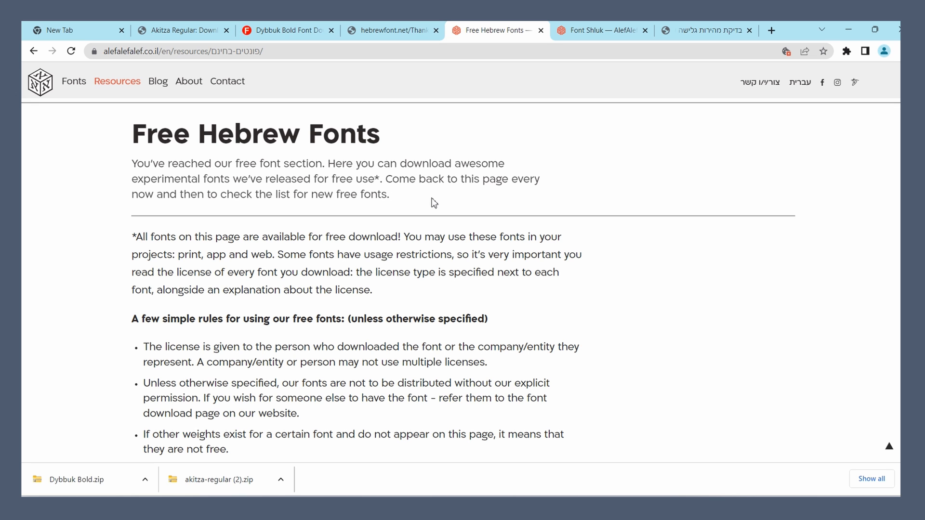
pyautogui.scroll(-3)
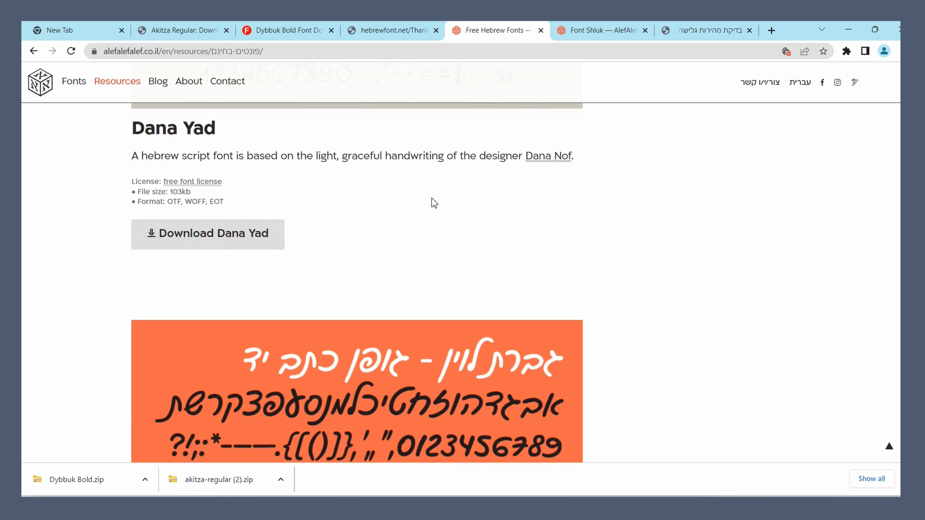
pyautogui.click(207, 233)
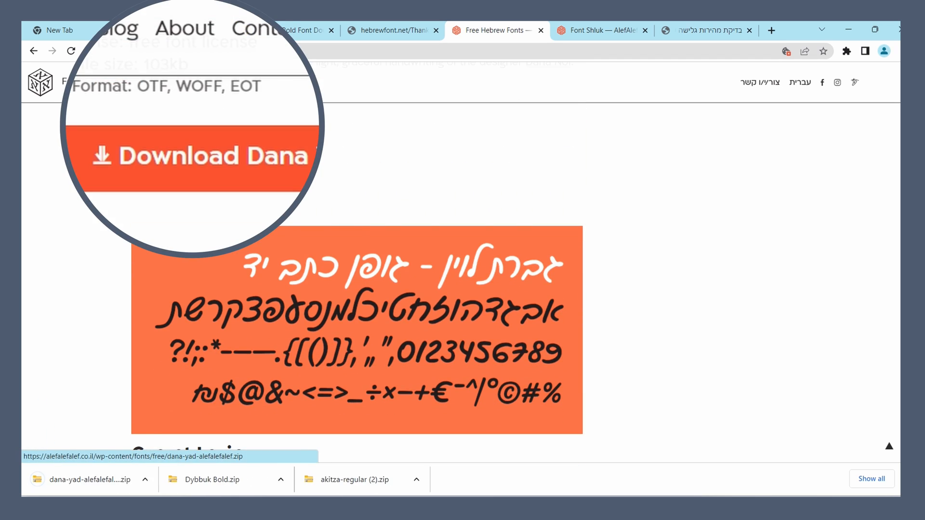
pyautogui.click(208, 140)
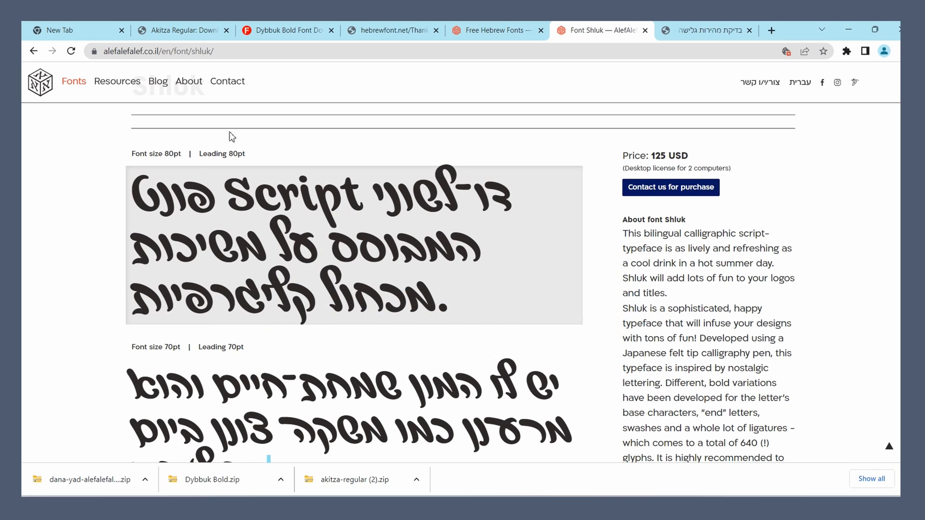
# - Preview the DanaYadAlefAlefAlef-Normal OpenType file from the dana-yad-alefalefalef folder and install it
pyautogui.click(89, 479)
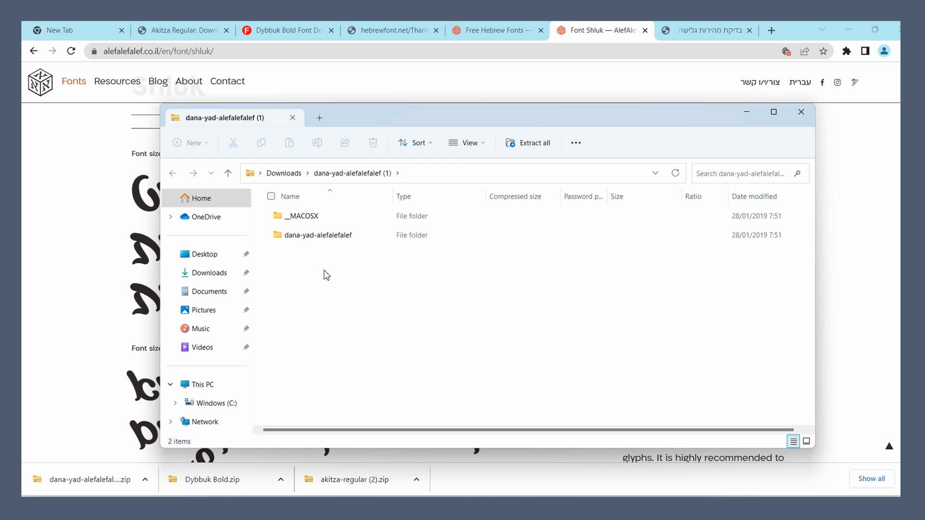
pyautogui.doubleClick(318, 235)
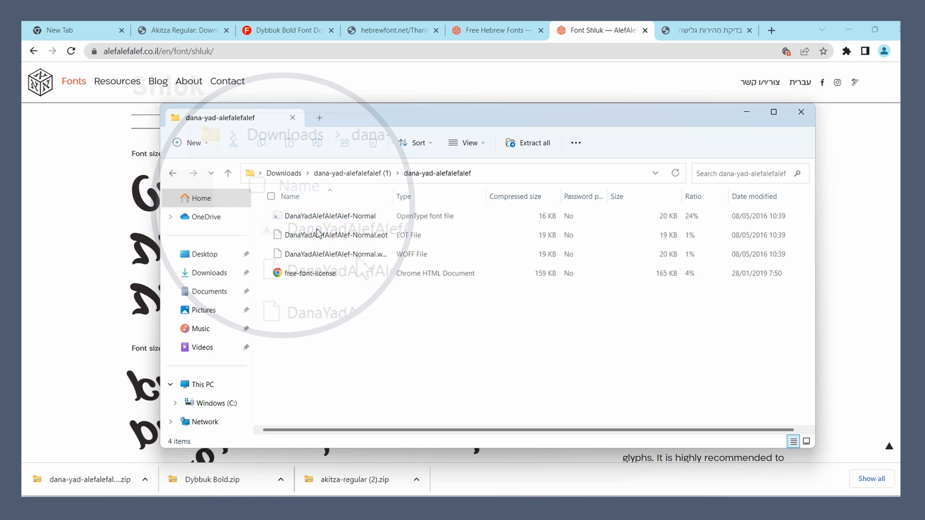
pyautogui.click(330, 216)
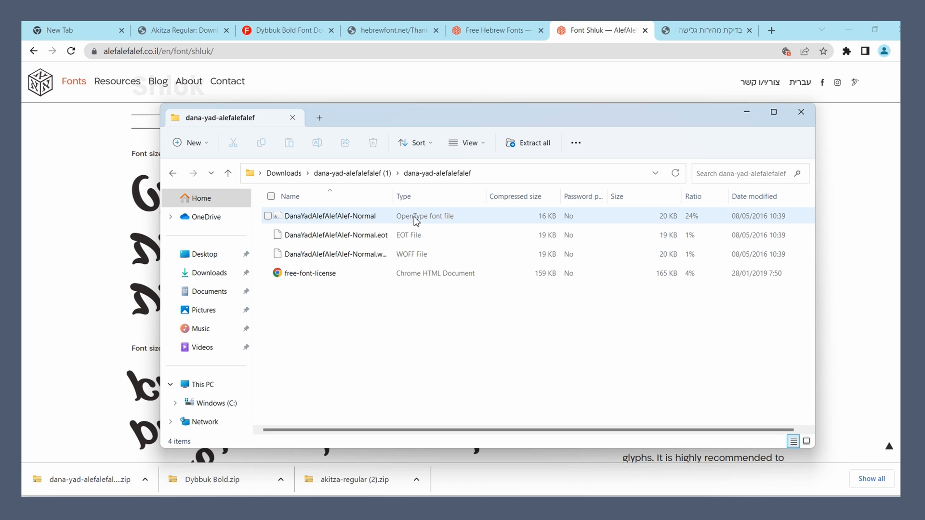
pyautogui.moveTo(434, 223)
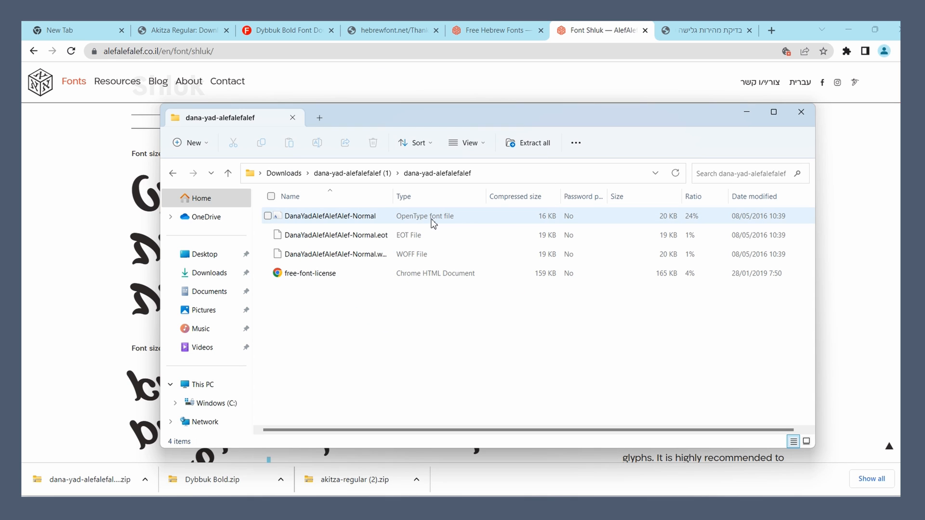
pyautogui.doubleClick(330, 215)
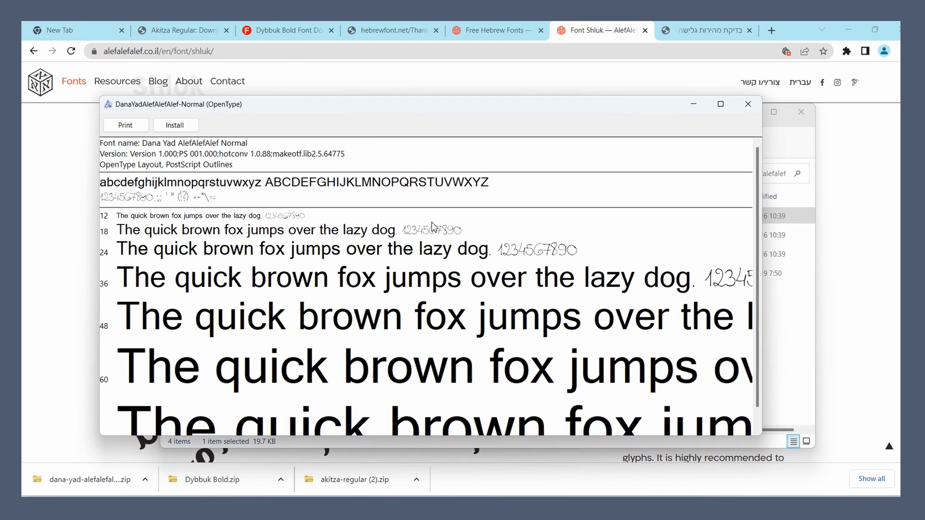
pyautogui.click(175, 126)
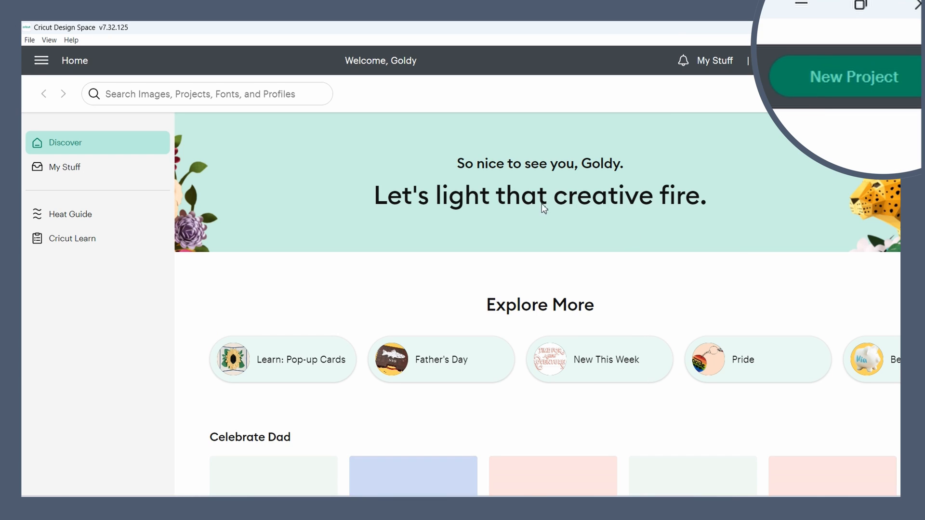
# - Create a blank project with a Text layer and show its 219 system fonts
pyautogui.click(846, 77)
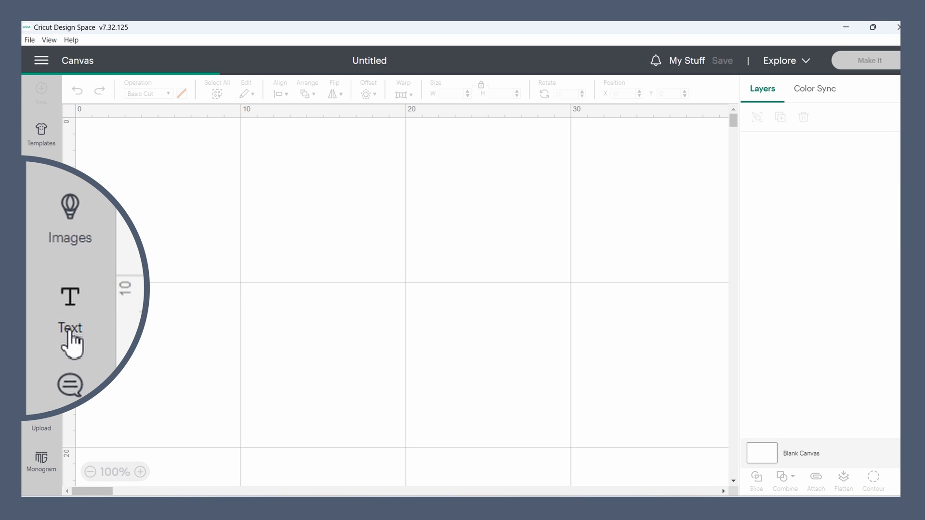
pyautogui.click(69, 328)
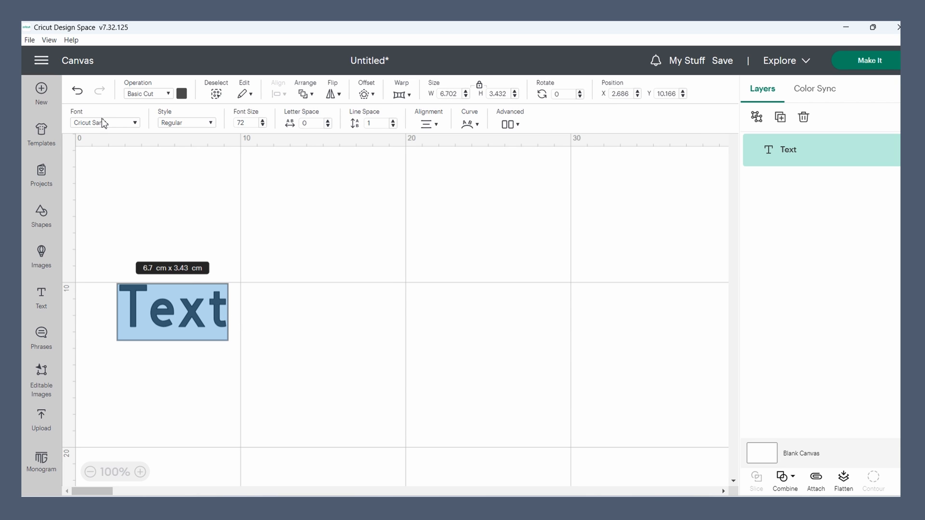
pyautogui.click(103, 123)
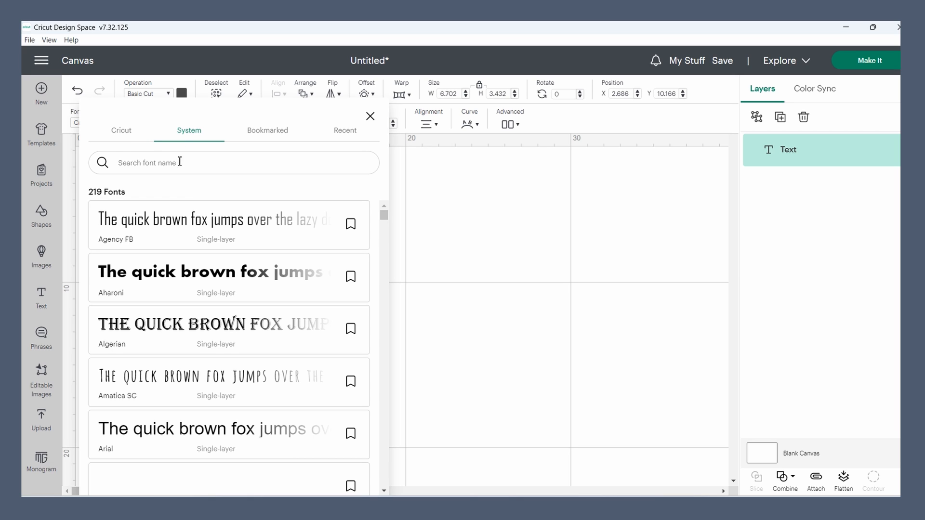
# - Search system fonts for 'dana', bookmark Dana Yad AlefAlefAlef, and view the Bookmarked tab
pyautogui.write('dana')
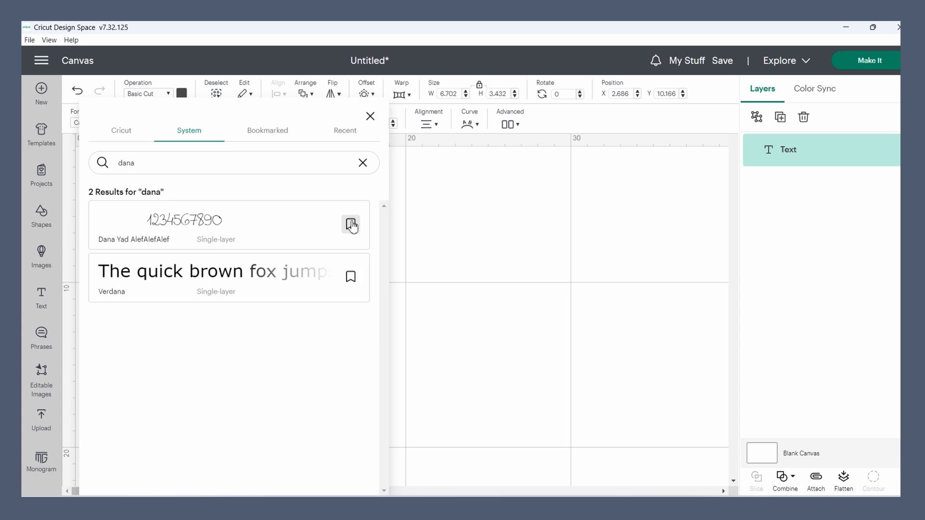
pyautogui.click(352, 226)
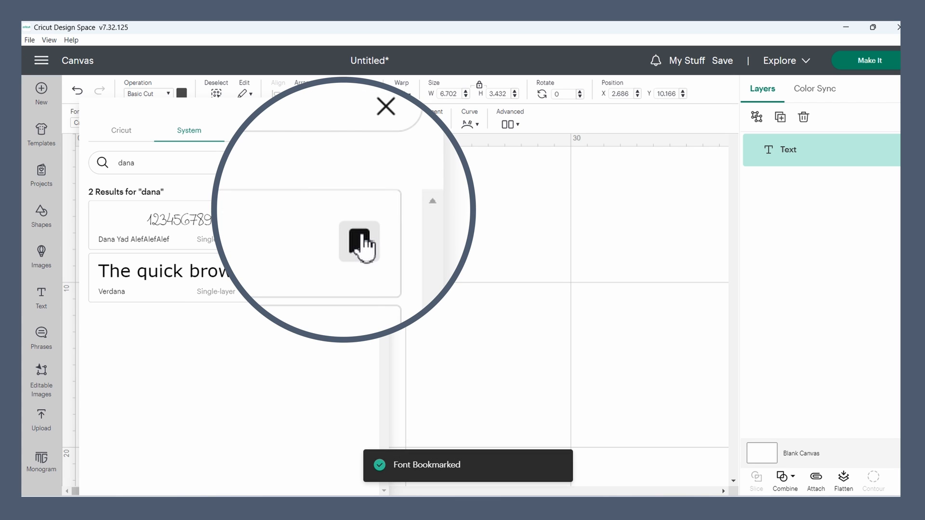
pyautogui.click(267, 131)
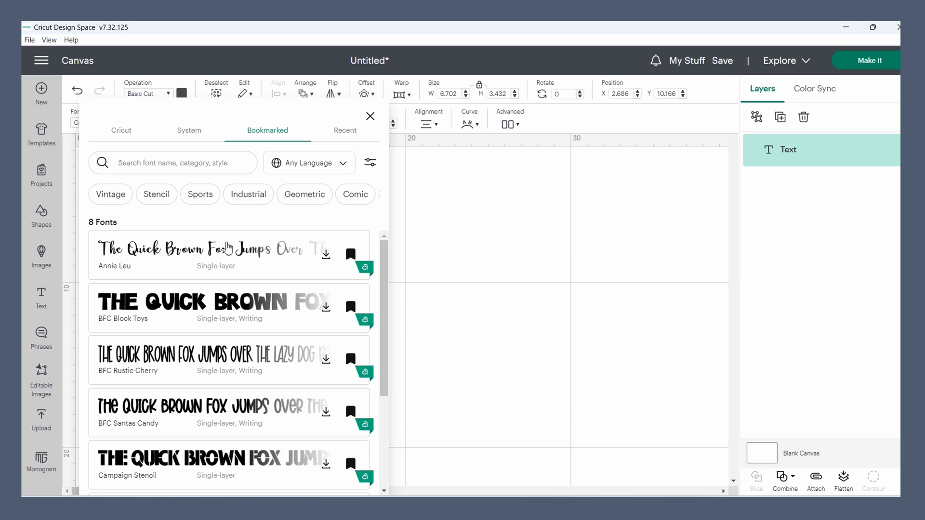
pyautogui.scroll(-3)
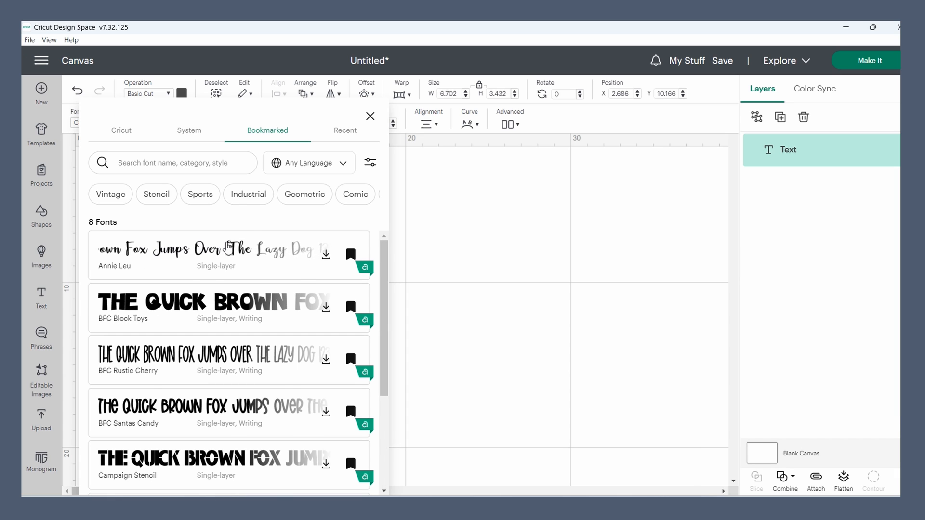
pyautogui.click(299, 485)
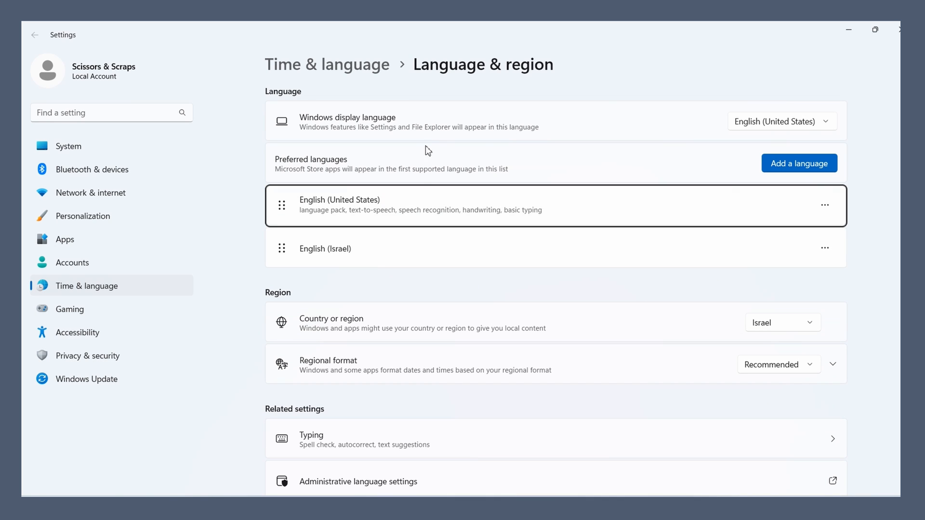
pyautogui.moveTo(422, 173)
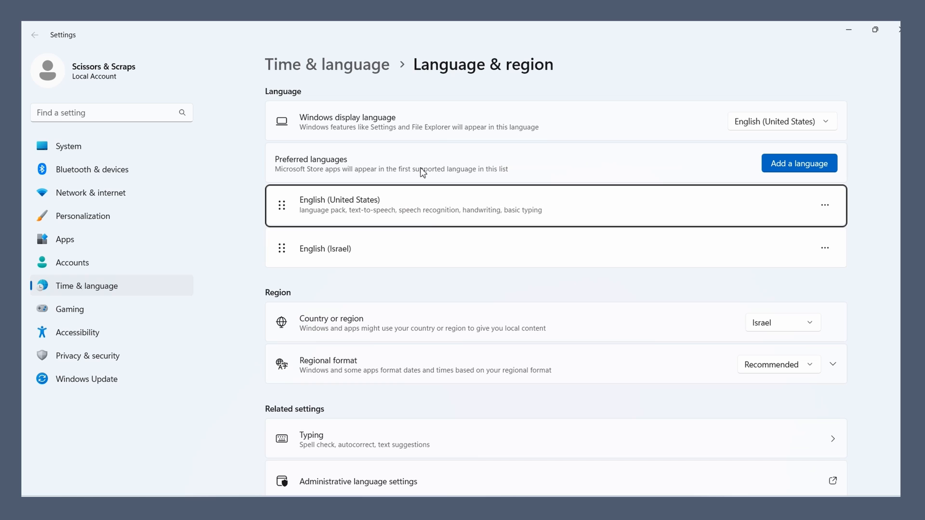
pyautogui.moveTo(450, 204)
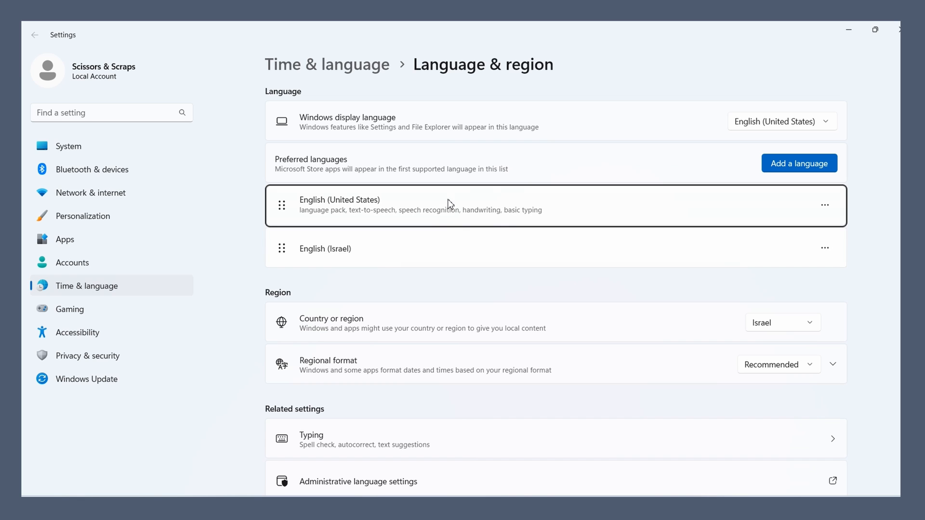
# - Add a language, search 'heb', and install Hebrew
pyautogui.click(799, 164)
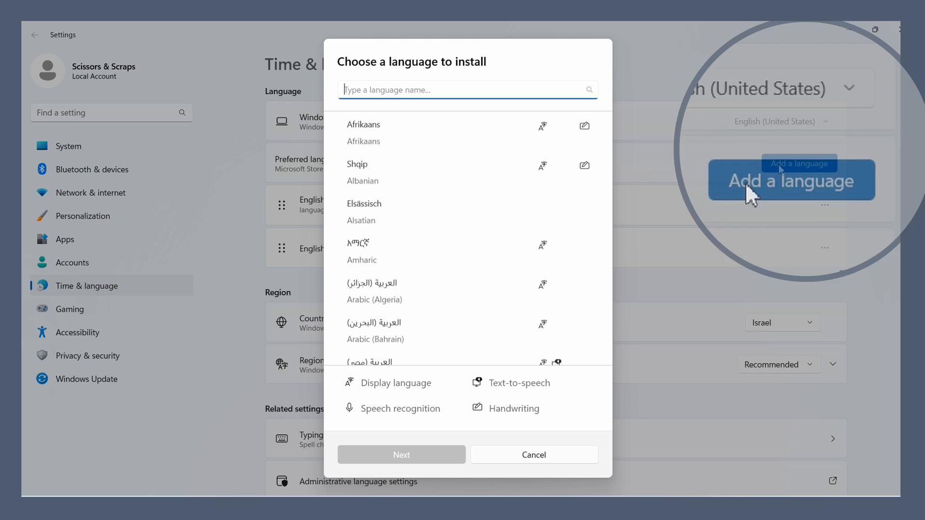
pyautogui.write('heb')
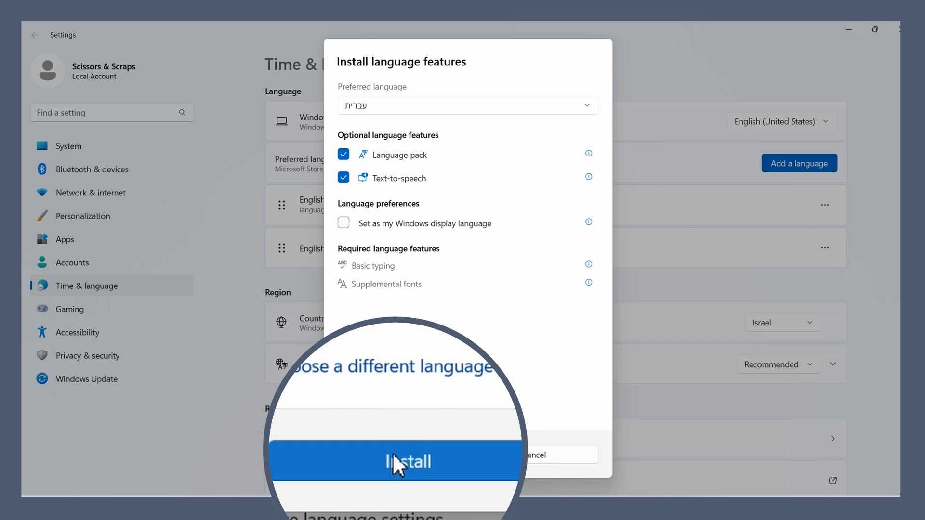
pyautogui.click(408, 462)
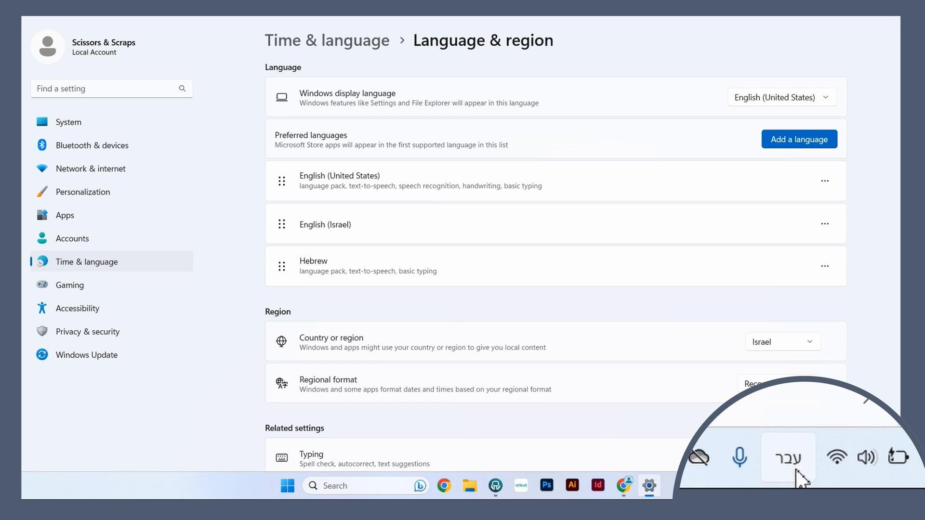
pyautogui.moveTo(793, 478)
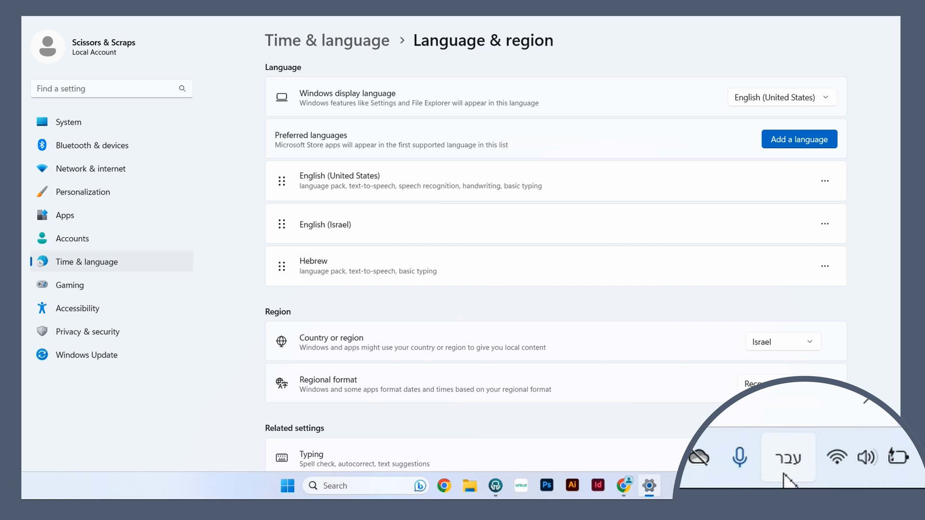
# - Switch the keyboard input language to Hebrew from the taskbar indicator
pyautogui.click(787, 457)
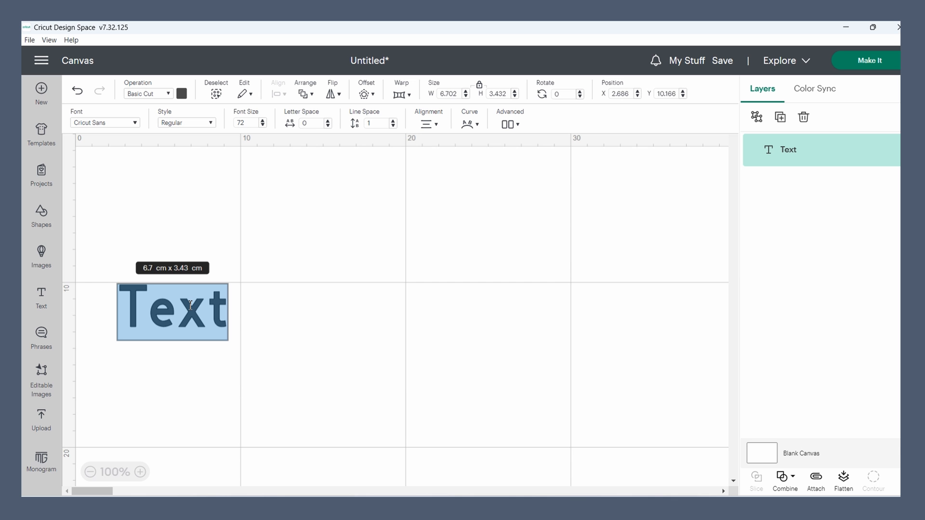
# - Replace the placeholder with שלום and apply the bookmarked Dana Yad AlefAlefAlef font
pyautogui.write('שלום')
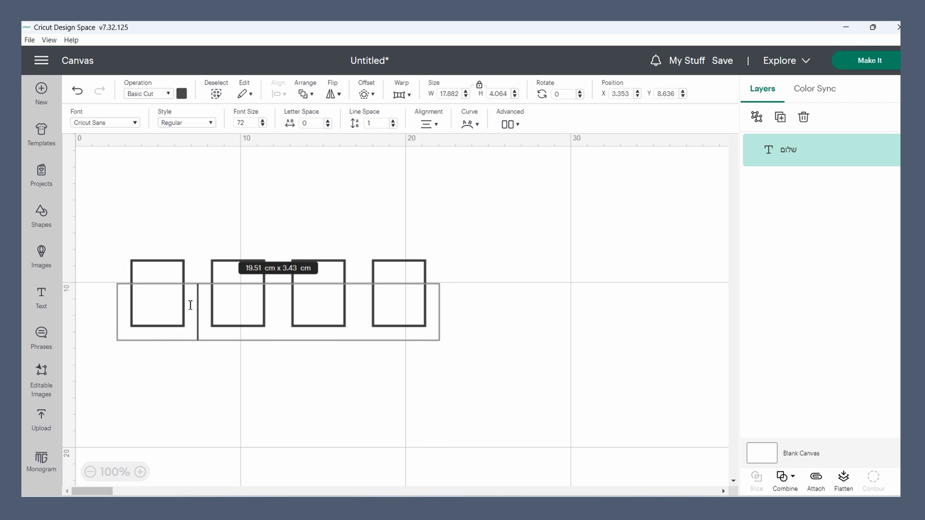
pyautogui.click(105, 123)
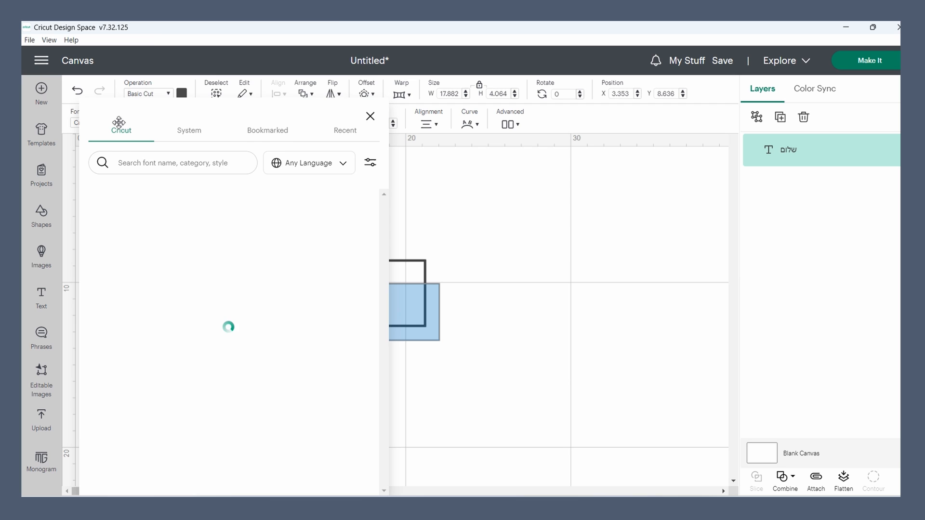
pyautogui.click(267, 130)
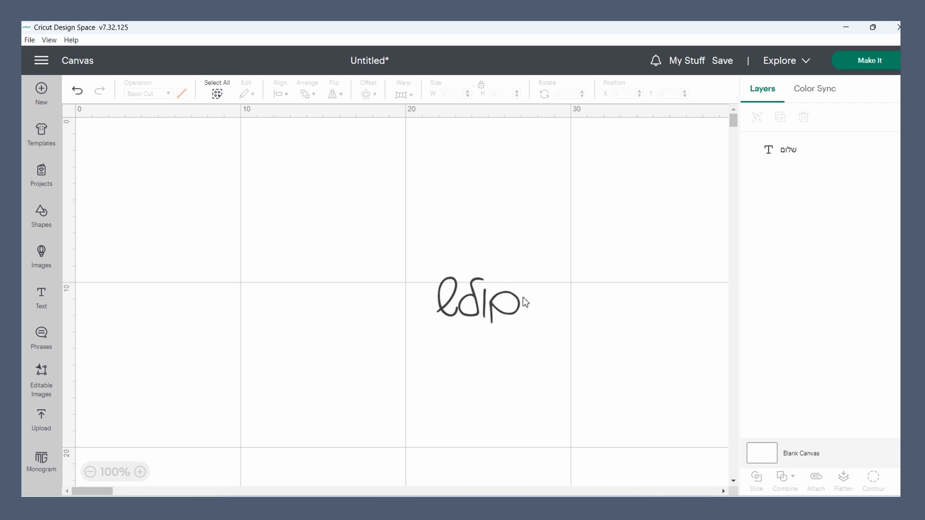
pyautogui.click(479, 296)
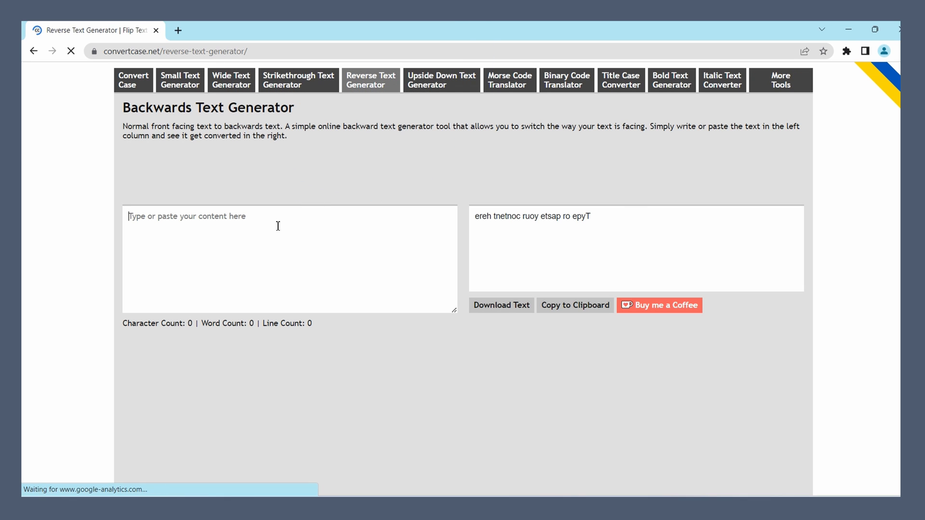
# - Enter the Hebrew phrase שלום אני in the reverse-text box and copy the reversed result
pyautogui.write('שלום אני גולדי')
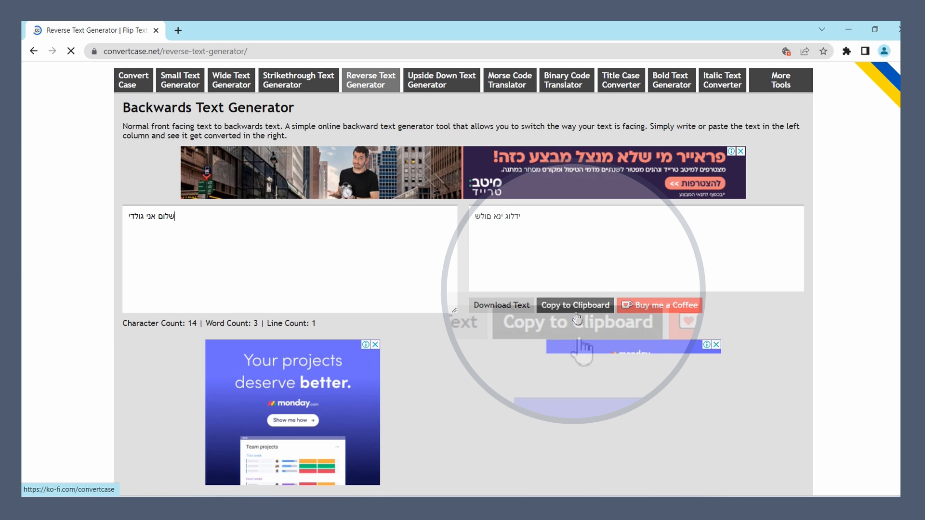
pyautogui.click(575, 305)
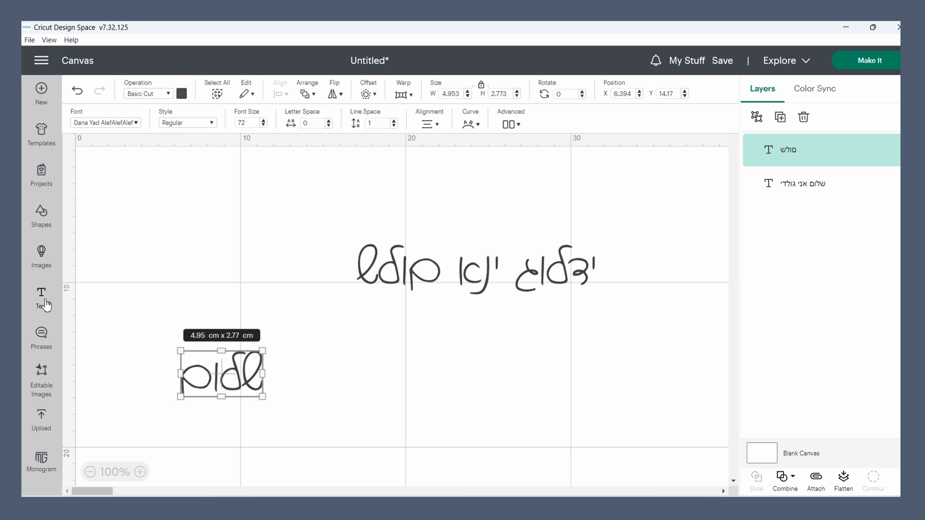
# - Paste the reversed phrase as a new Dana Yad text layer, move it lower right, enlarge to size 76
pyautogui.click(41, 297)
pyautogui.write('ידלוג ינא םולש')
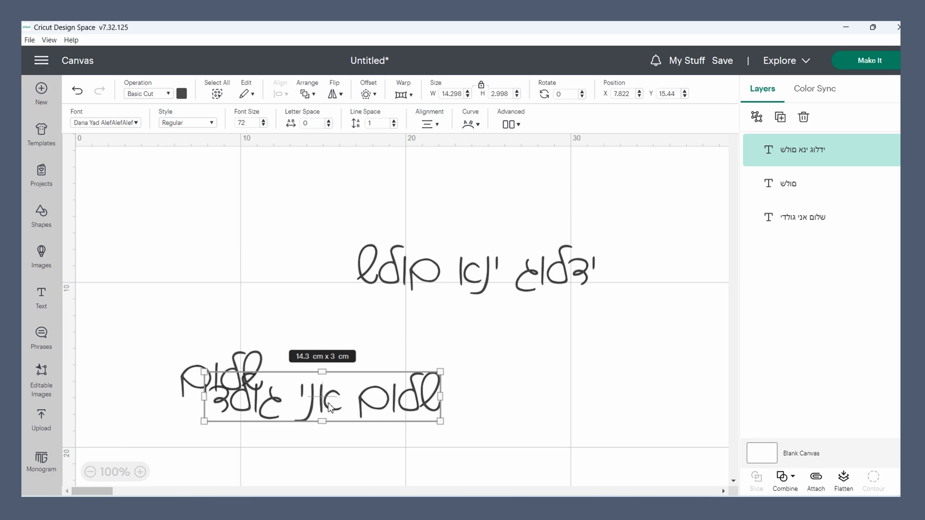
pyautogui.moveTo(321, 395); pyautogui.dragTo(502, 395)
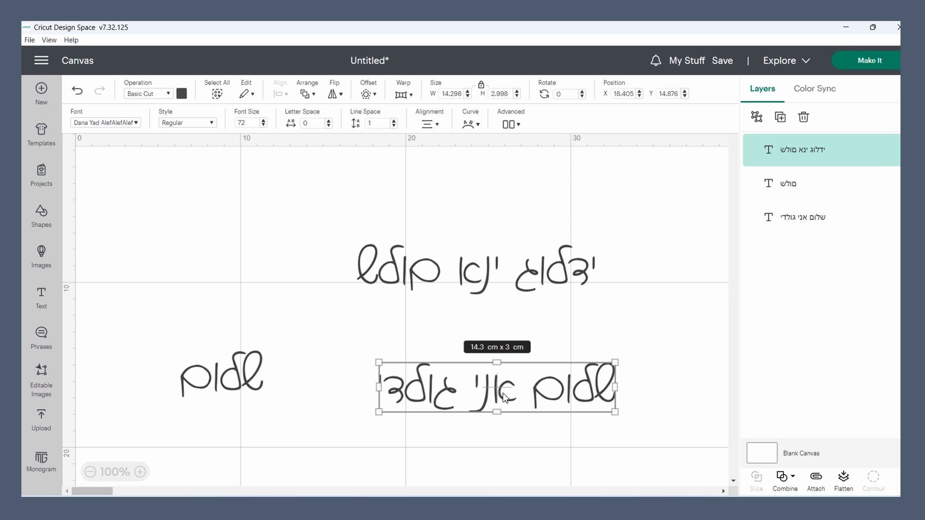
pyautogui.moveTo(271, 207)
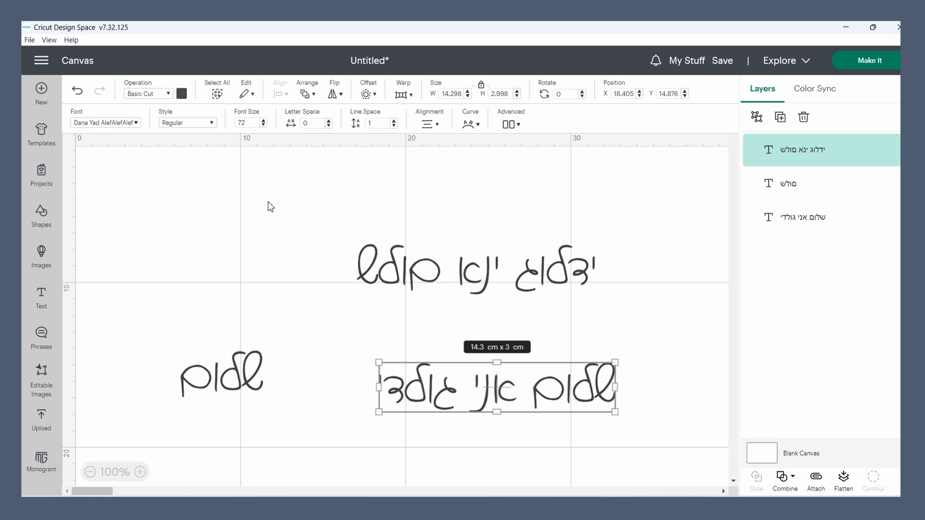
pyautogui.click(263, 120)
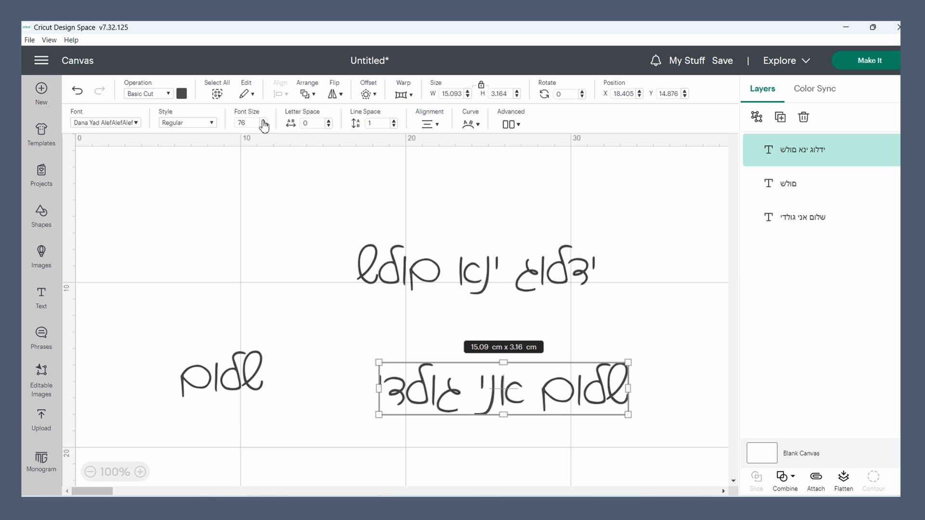